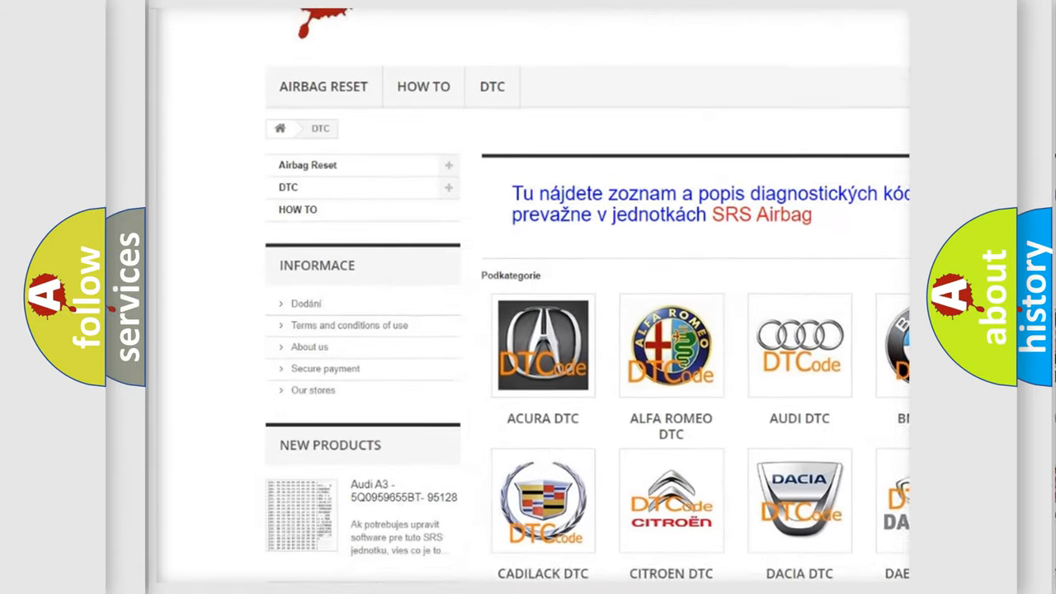
pyautogui.scroll(-3)
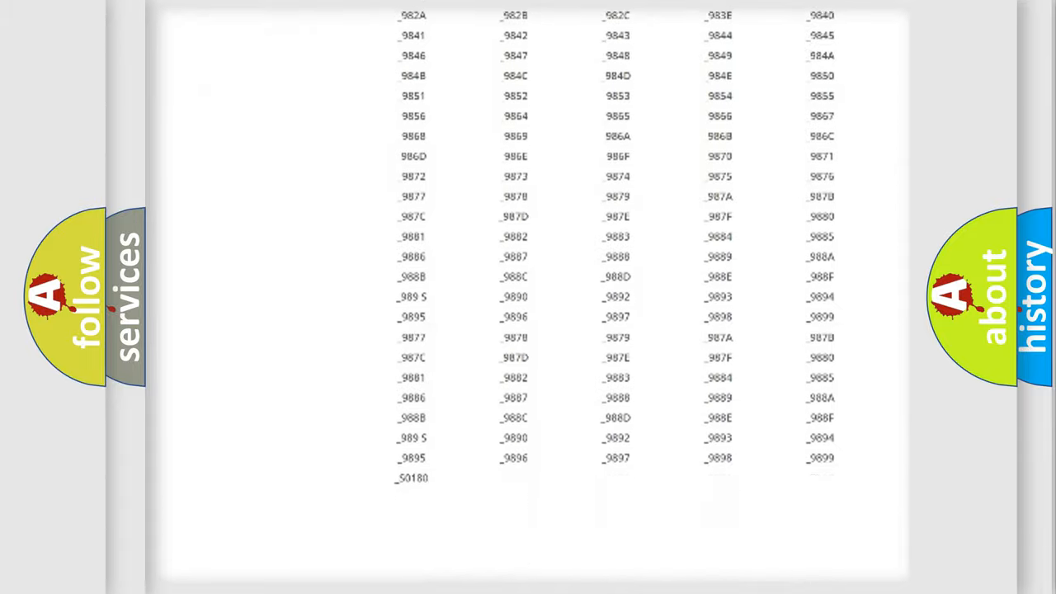
pyautogui.scroll(3)
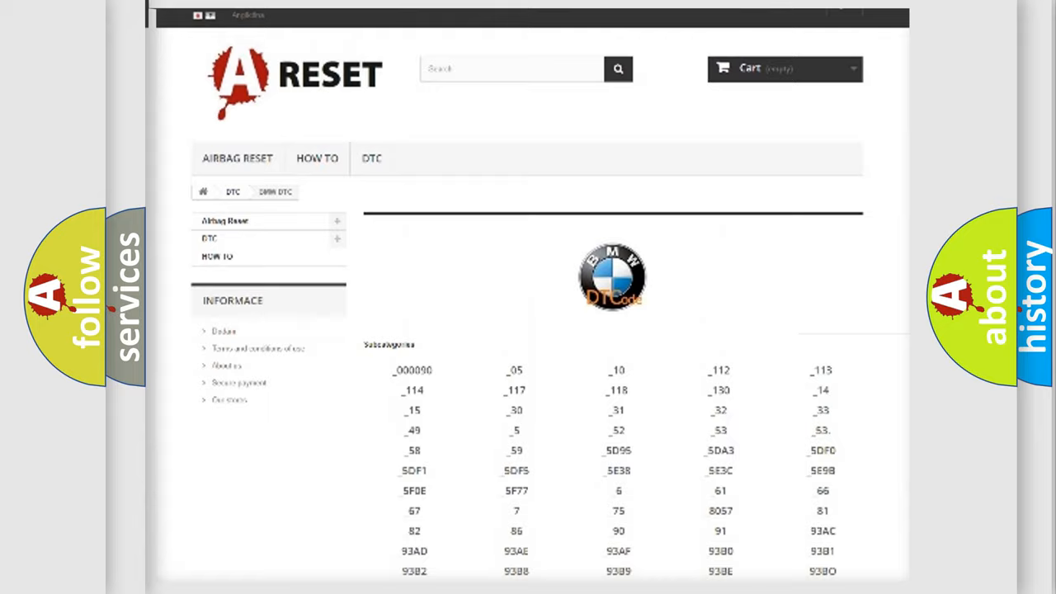